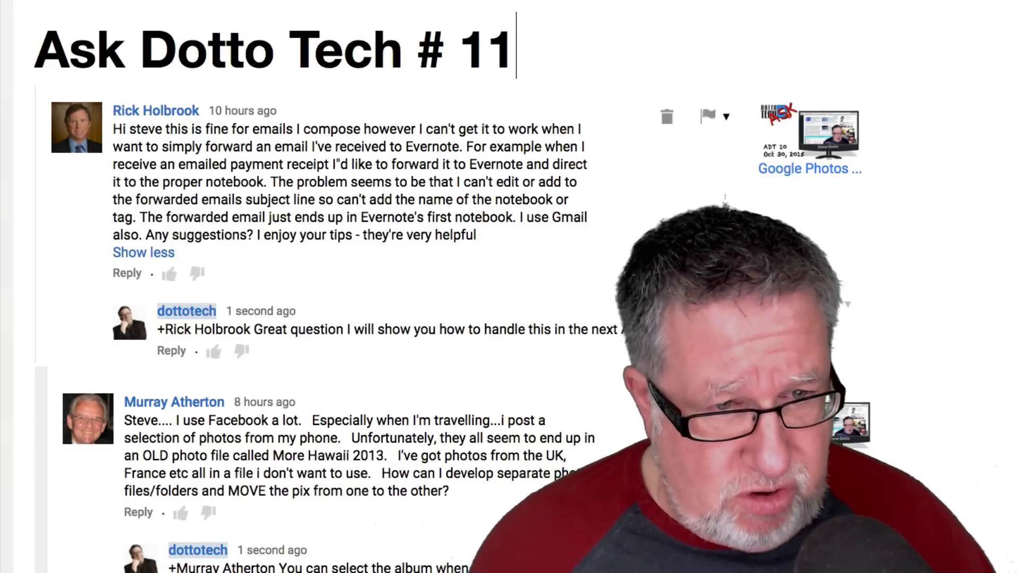
- Scroll down through the opened 'test' message toward the reply area
{"action": "scroll", "scroll_direction": "down", "scroll_amount": 3}
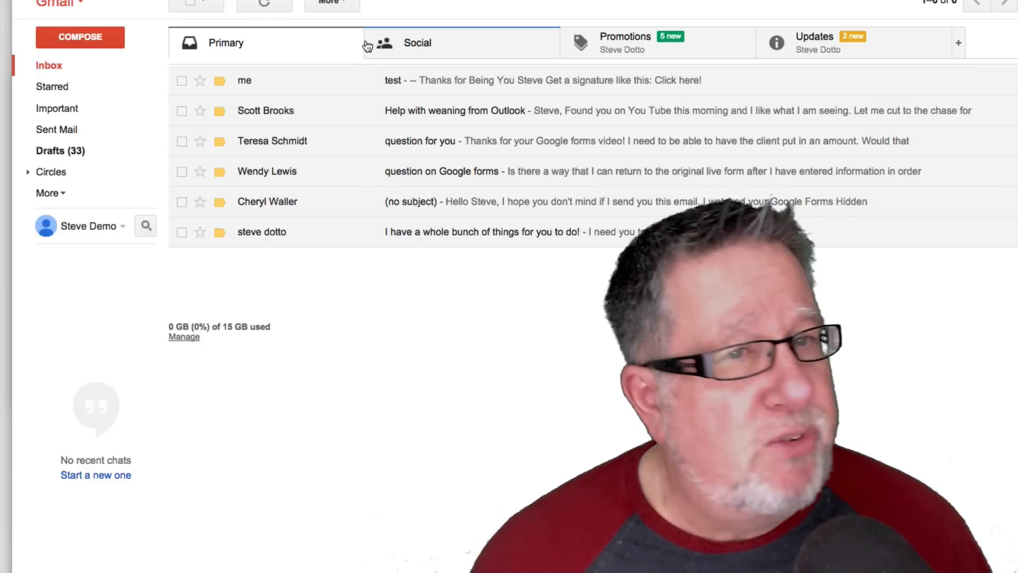
{"action": "mouse_move", "coordinate": [464, 115]}
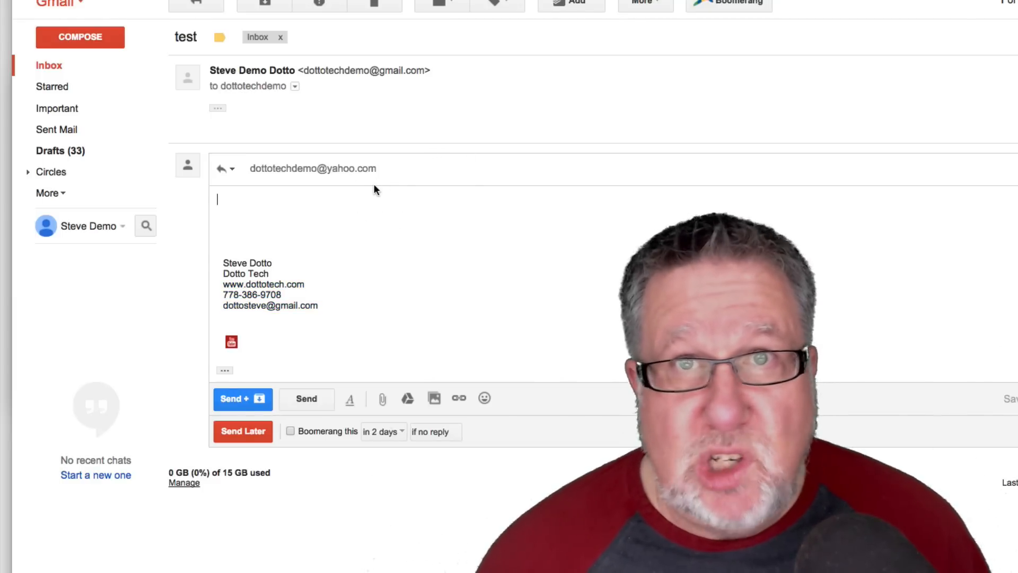
{"action": "mouse_move", "coordinate": [974, 145]}
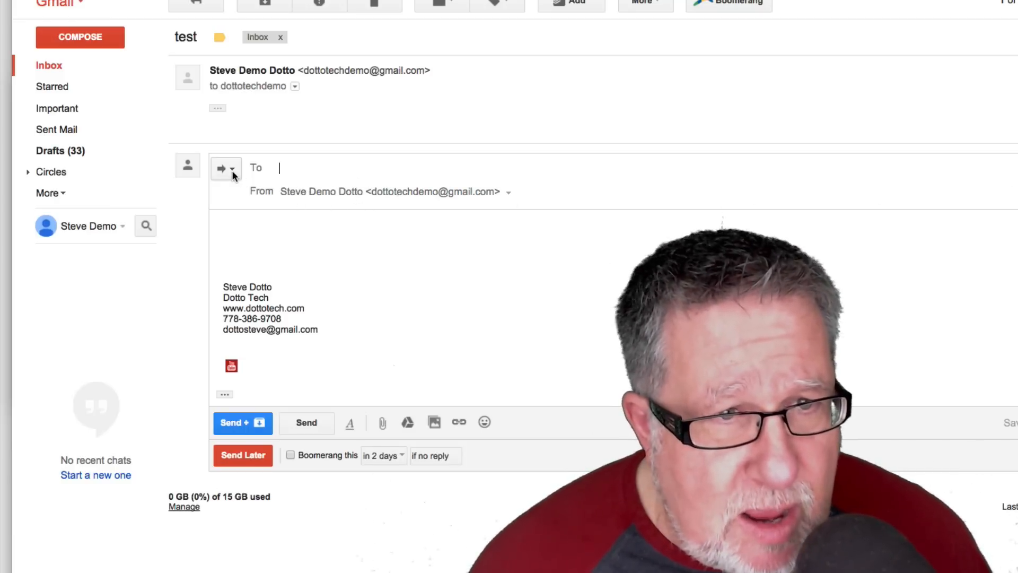
{"action": "left_click", "coordinate": [231, 168]}
{"action": "type", "text": "@"}
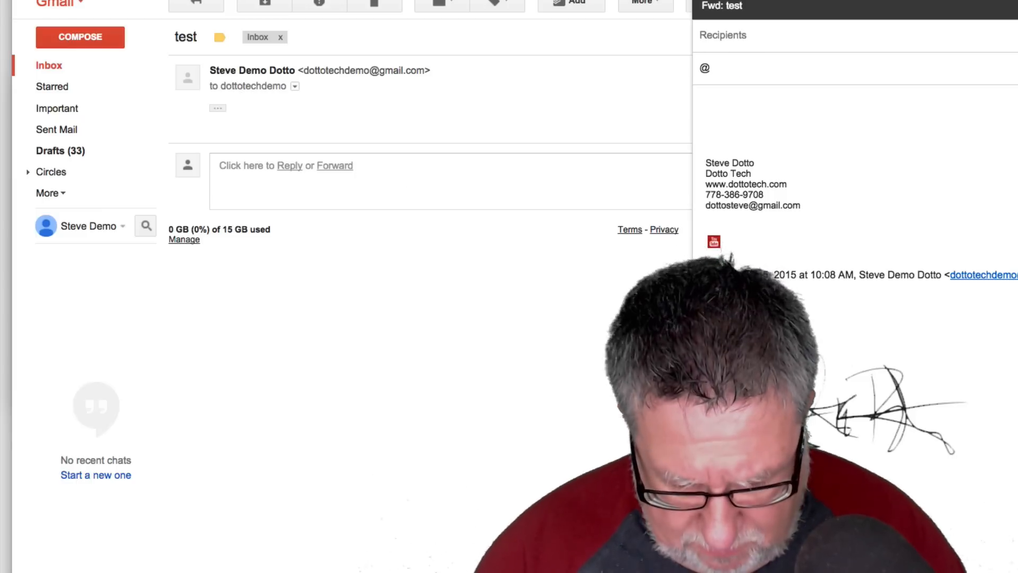
{"action": "type", "text": "notebook #"}
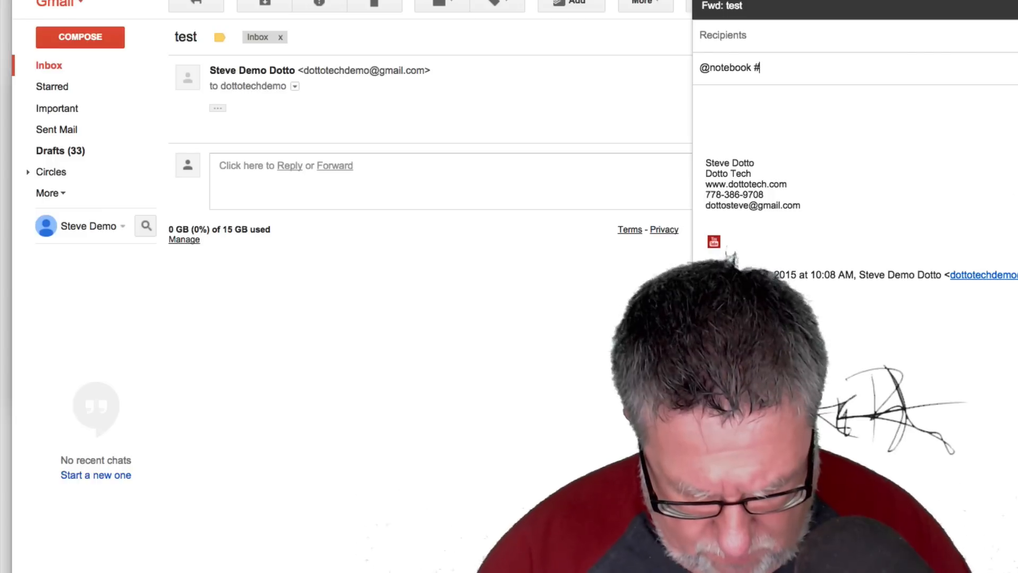
{"action": "type", "text": "tag"}
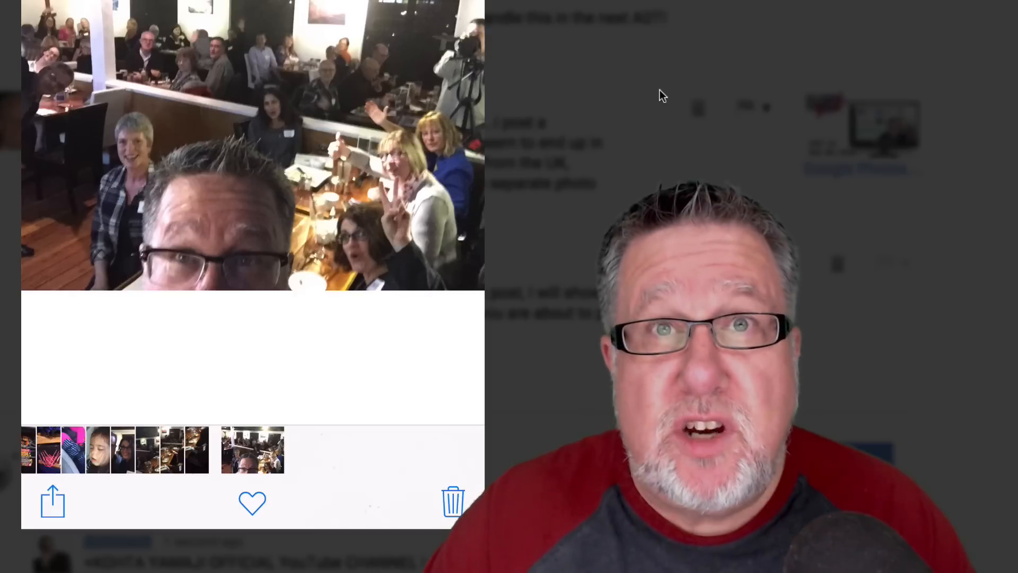
- Bring up the sharing options for the group selfie in Photos
{"action": "left_click", "coordinate": [53, 500]}
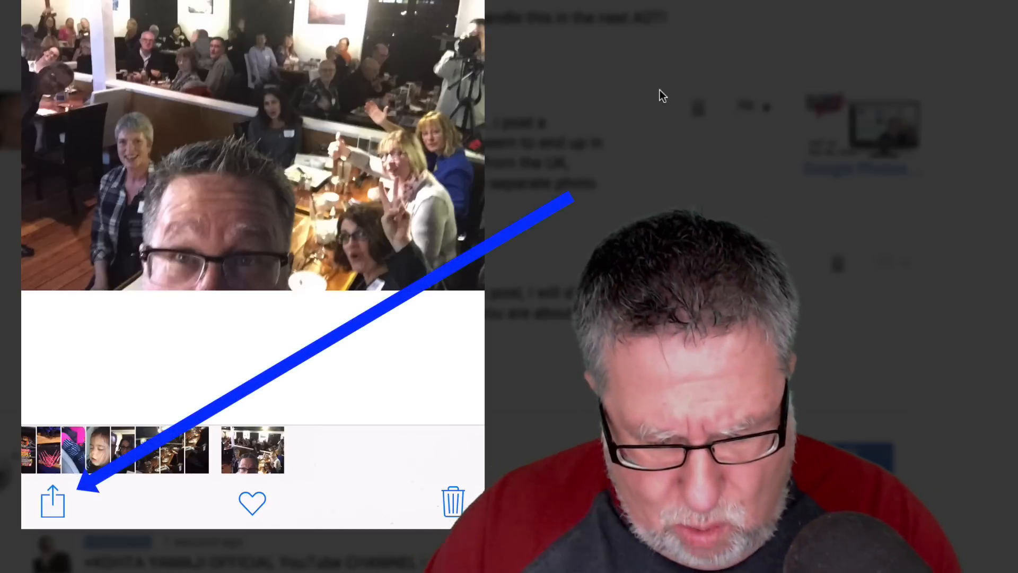
{"action": "left_click", "coordinate": [53, 500]}
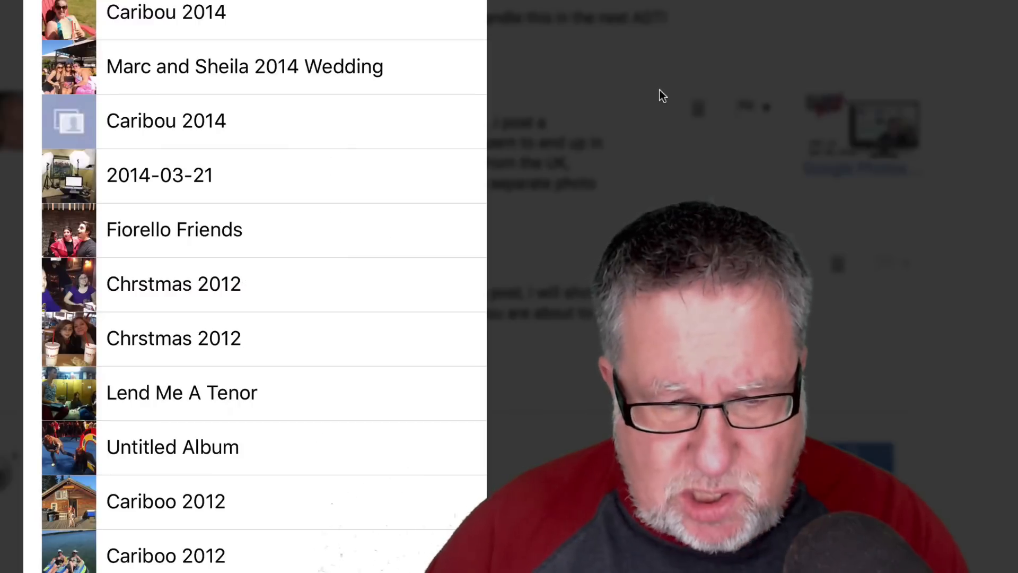
{"action": "scroll", "scroll_direction": "down", "scroll_amount": 3}
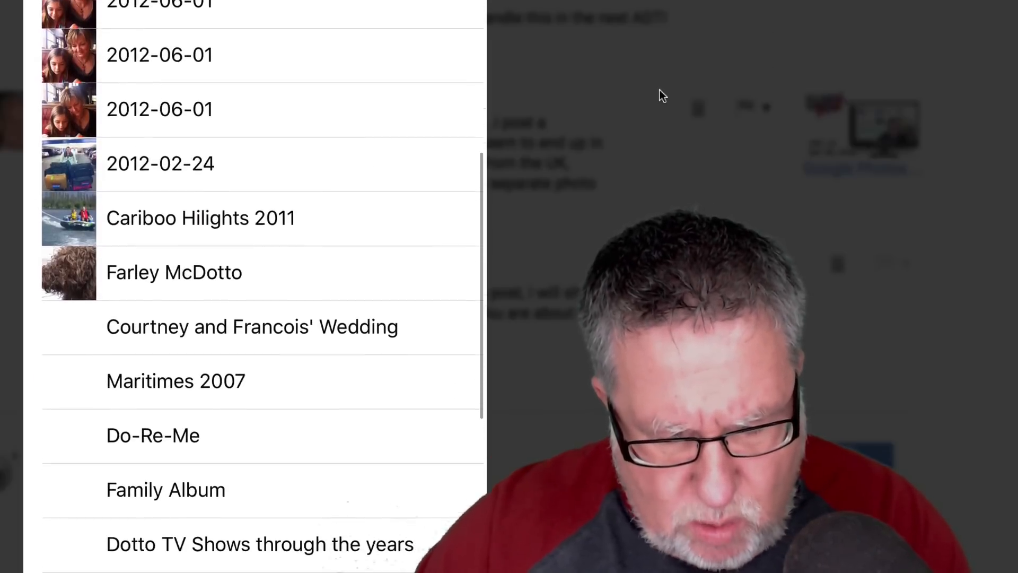
{"action": "scroll", "scroll_direction": "down", "scroll_amount": 3}
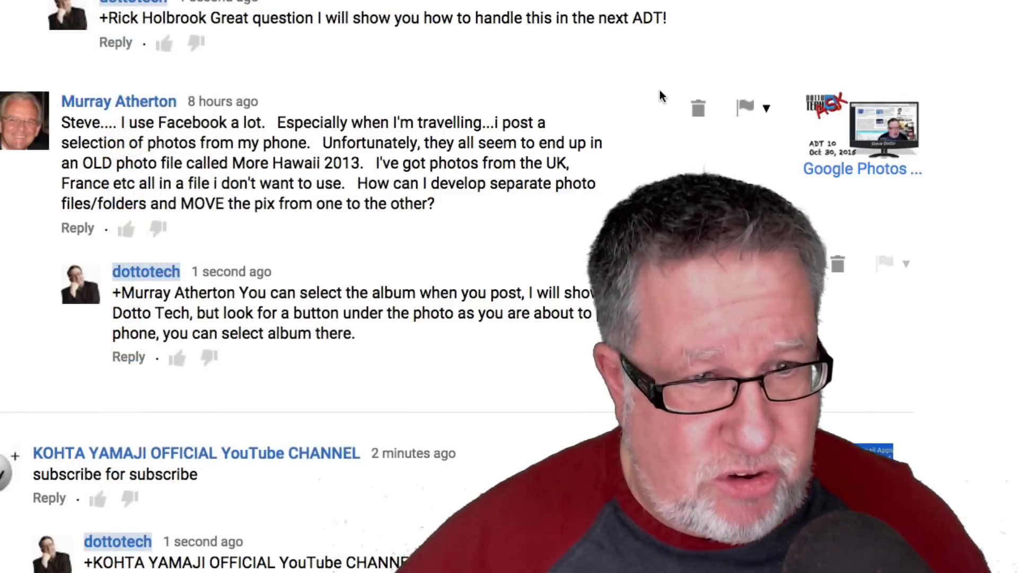
{"action": "scroll", "scroll_direction": "down", "scroll_amount": 3}
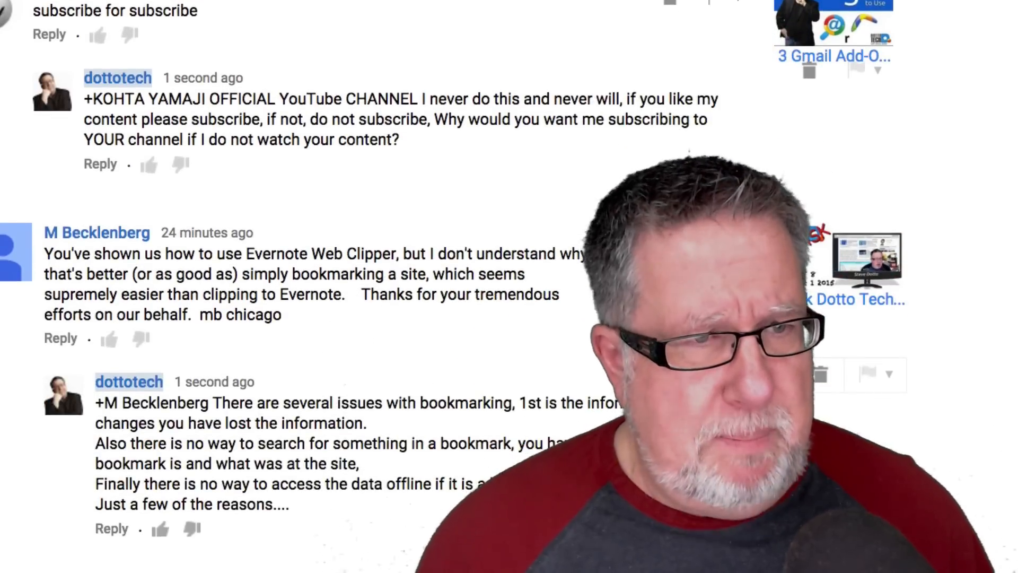
{"action": "scroll", "scroll_direction": "down", "scroll_amount": 3}
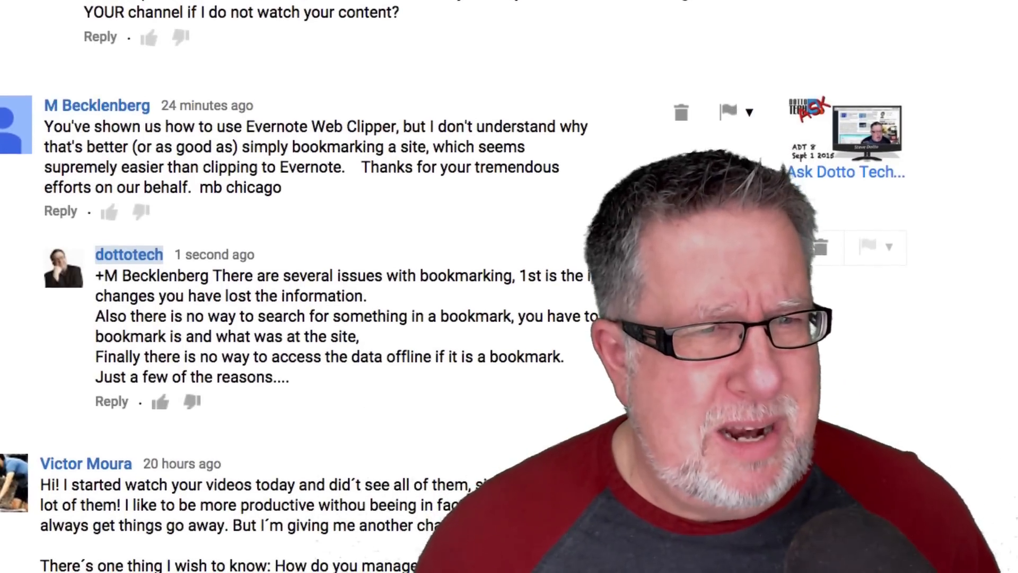